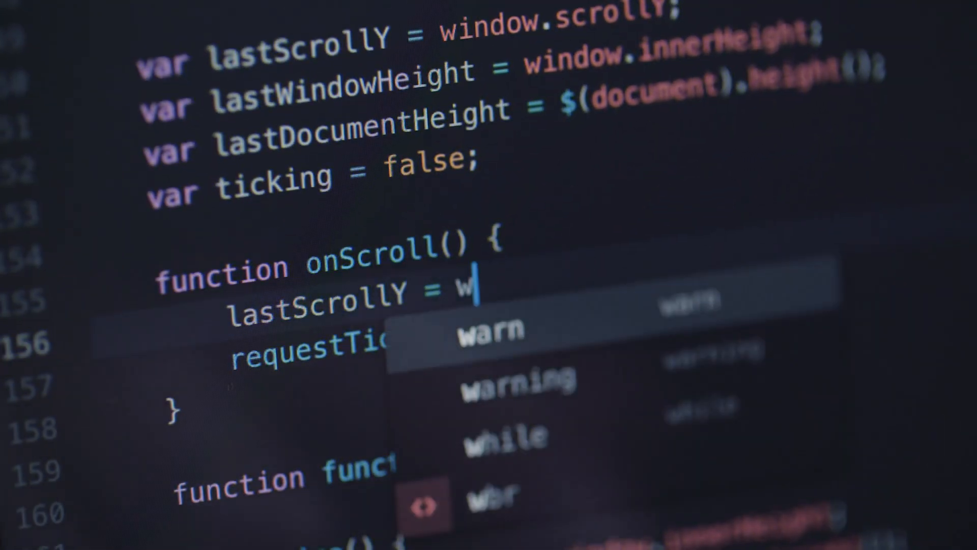
Complete 'window' after 'lastScrollY = ' in onScroll and begin the 'sc' property via autocomplete.
{"action": "type", "text": "indow."}
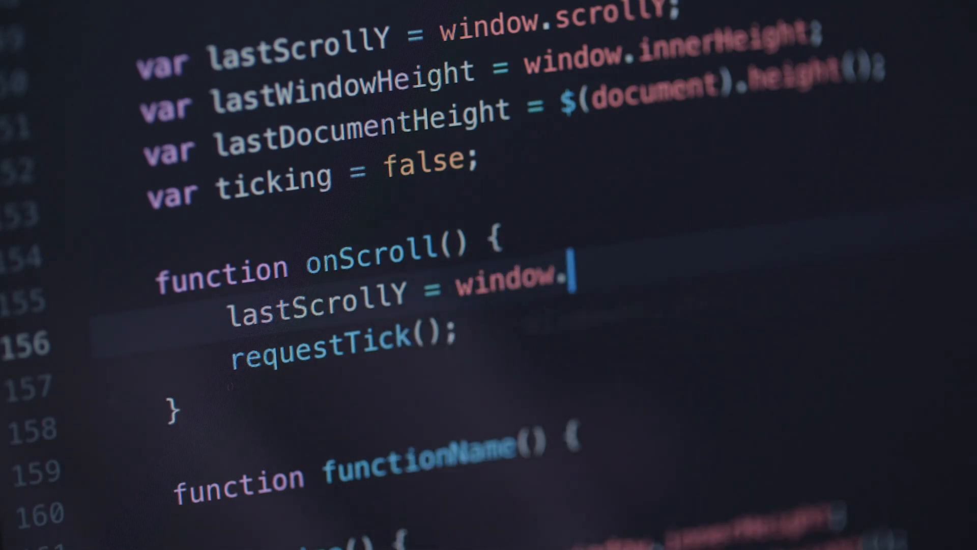
{"action": "type", "text": "sc"}
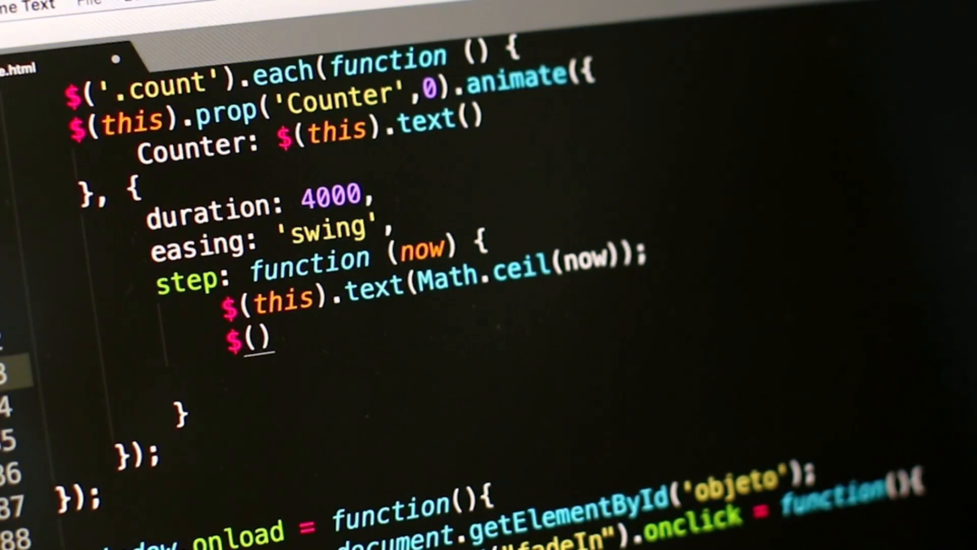
Finish the step callback line as '$(this).html(text);' and start a new line.
{"action": "type", "text": "this)."}
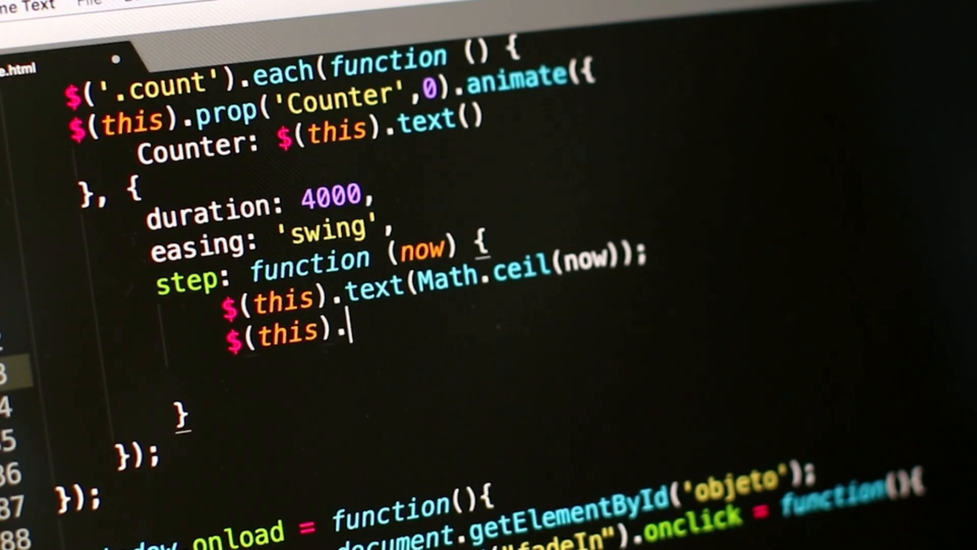
{"action": "type", "text": "html()"}
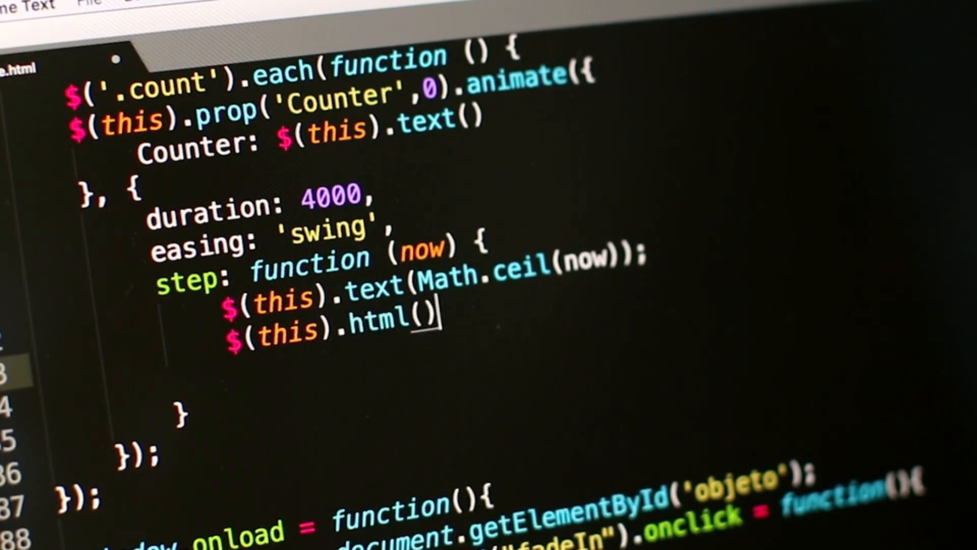
{"action": "type", "text": "text"}
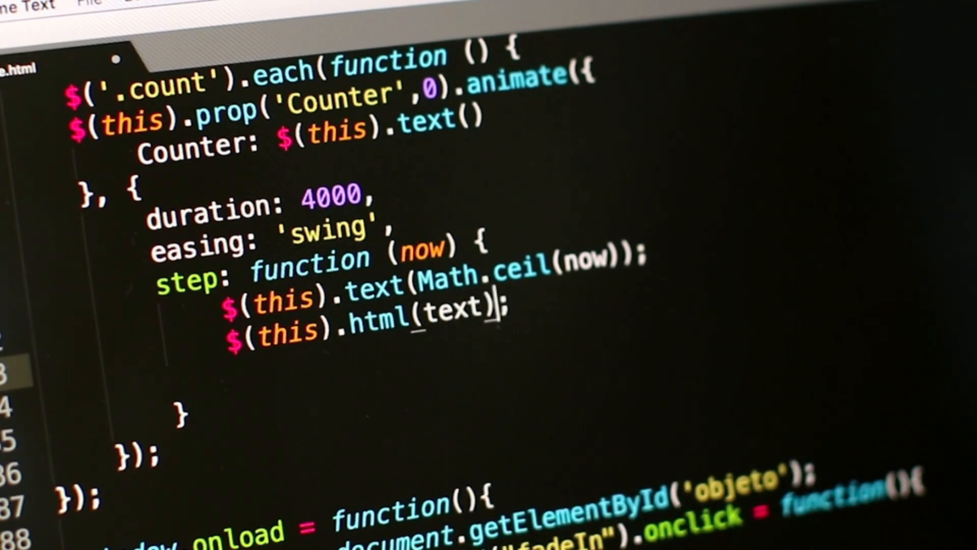
{"action": "key", "text": "Return"}
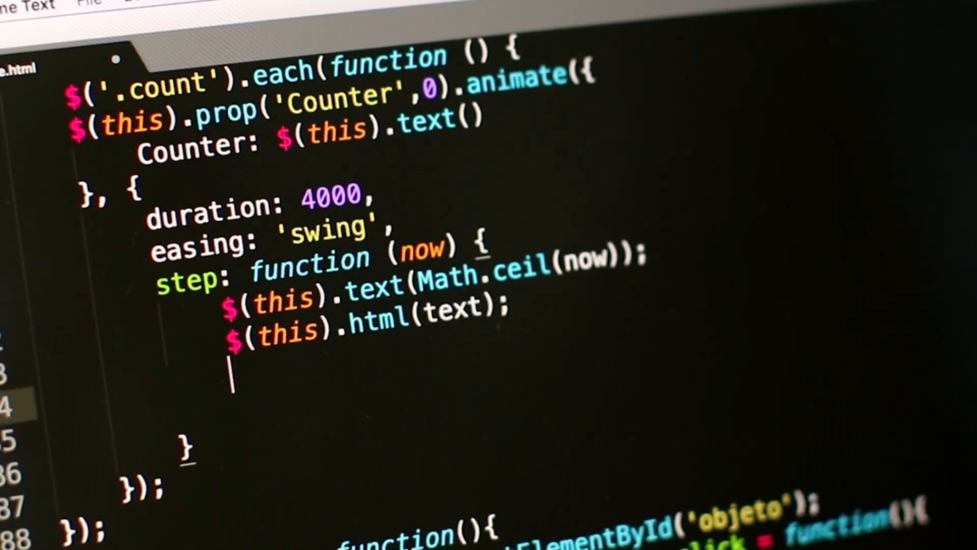
Add an empty 'if (initial == 0) {}' block below the html call.
{"action": "type", "text": "if("}
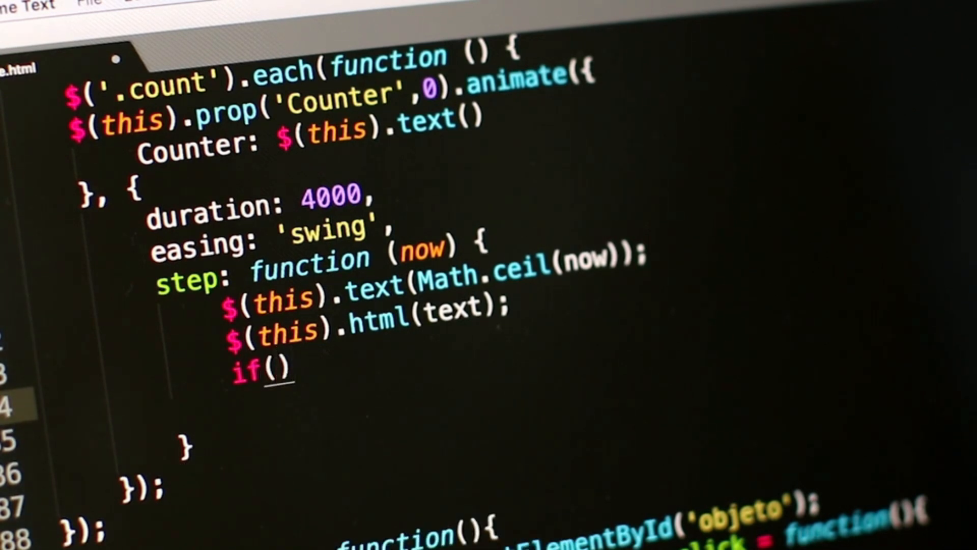
{"action": "type", "text": "initial"}
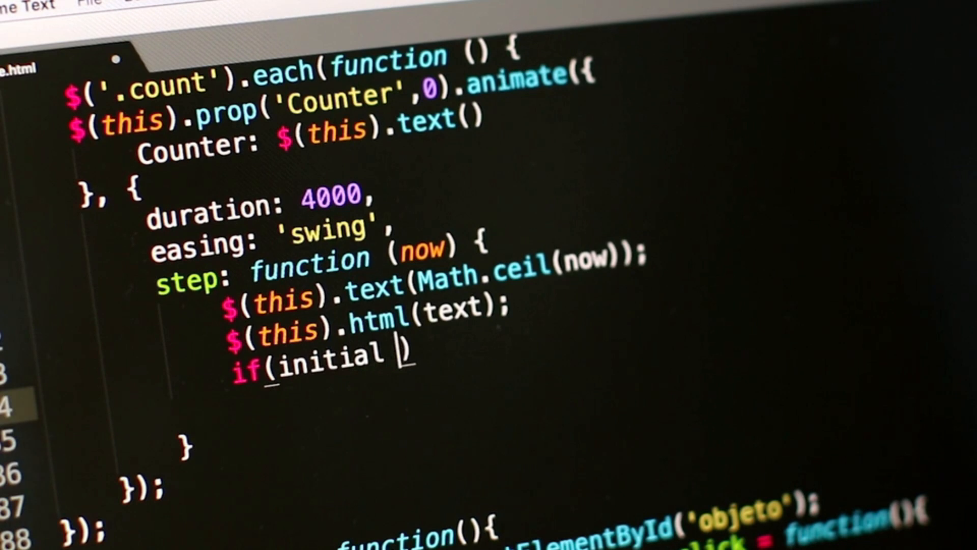
{"action": "type", "text": "== 0"}
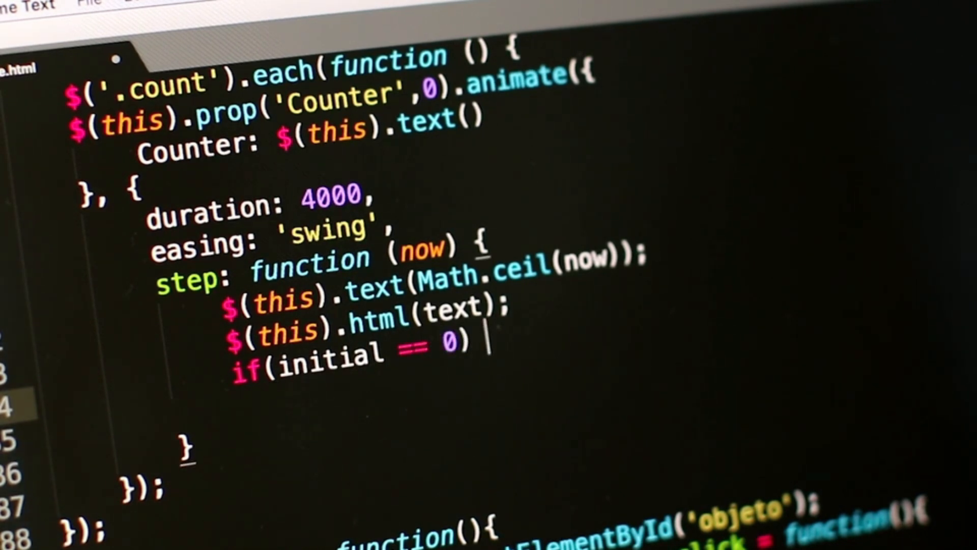
{"action": "type", "text": "{}"}
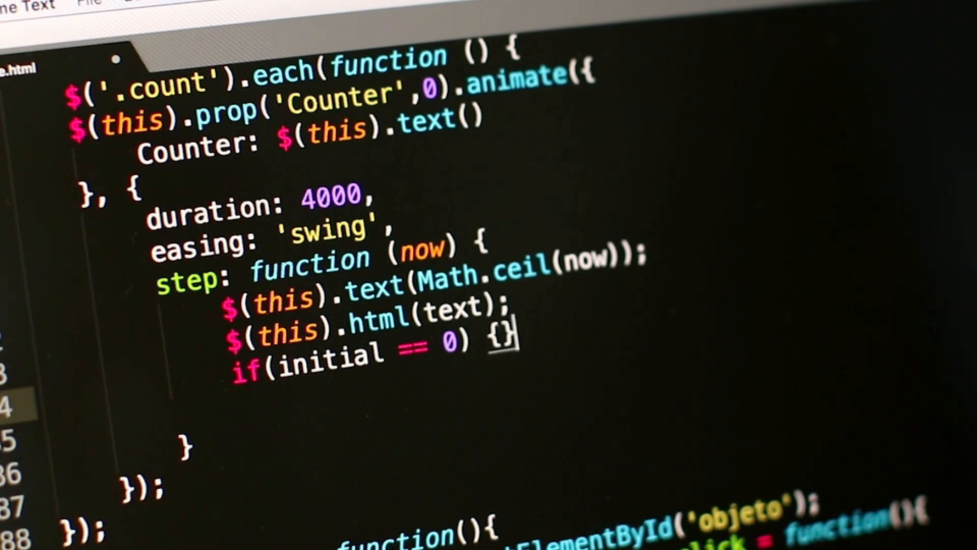